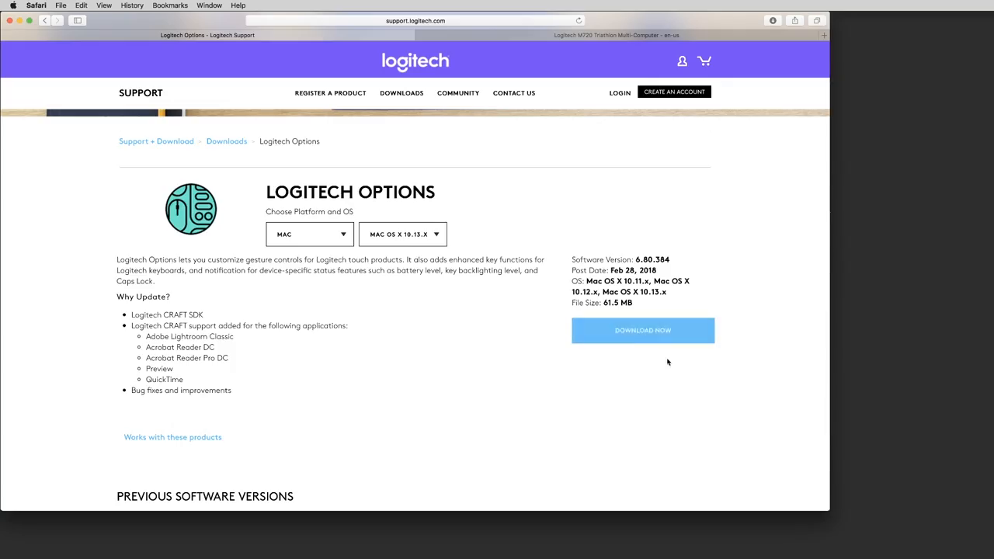
# Download the Mac version of Logitech Options from the support page.
pyautogui.click(643, 330)
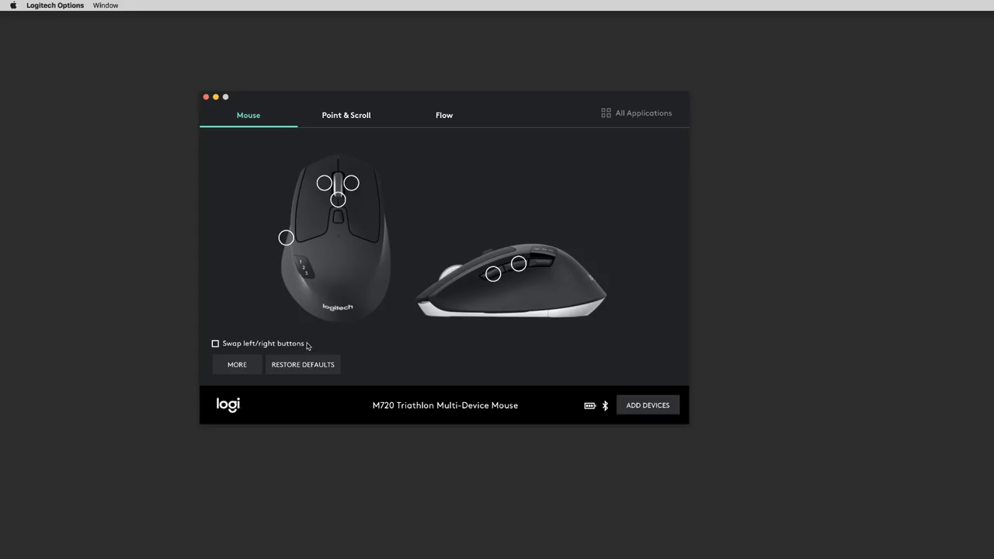
pyautogui.moveTo(364, 172)
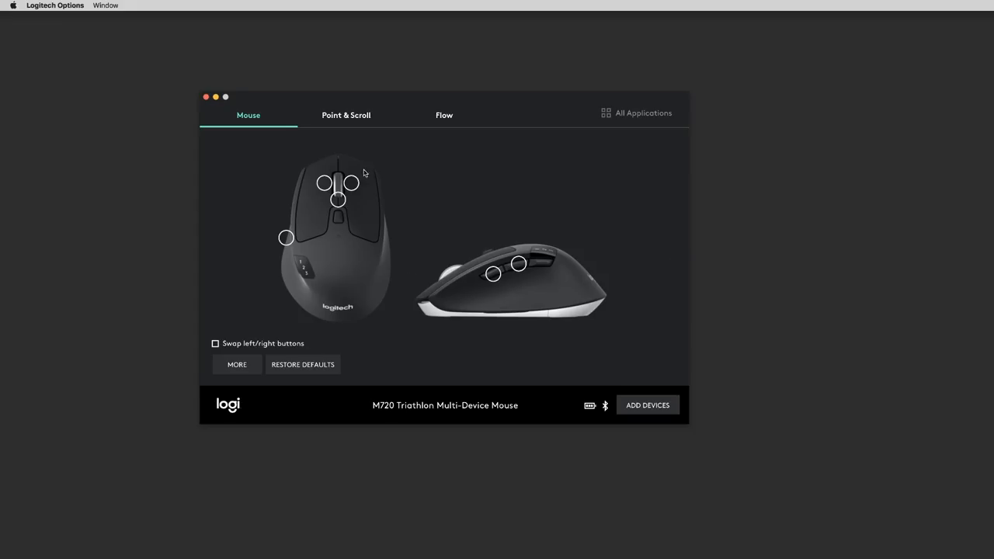
pyautogui.moveTo(338, 199)
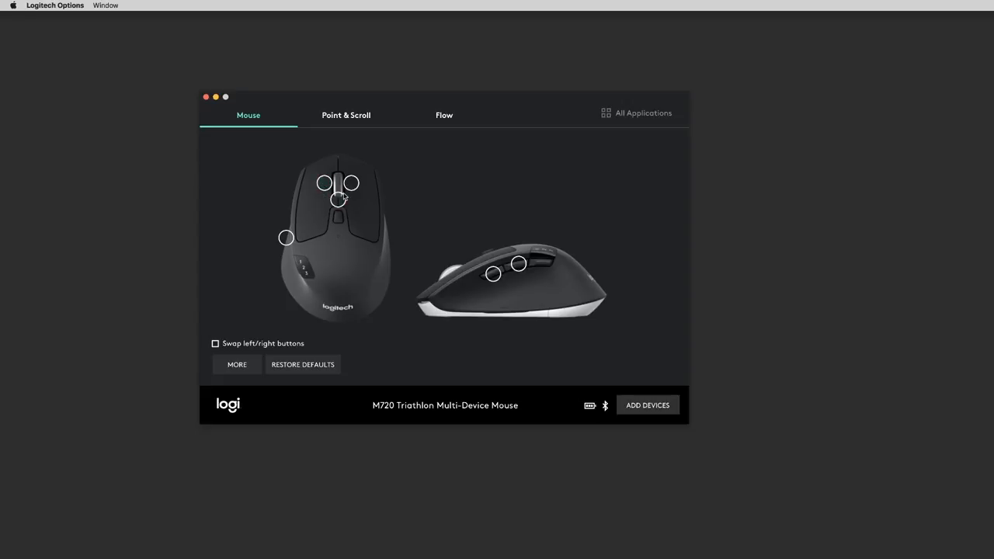
pyautogui.moveTo(273, 247)
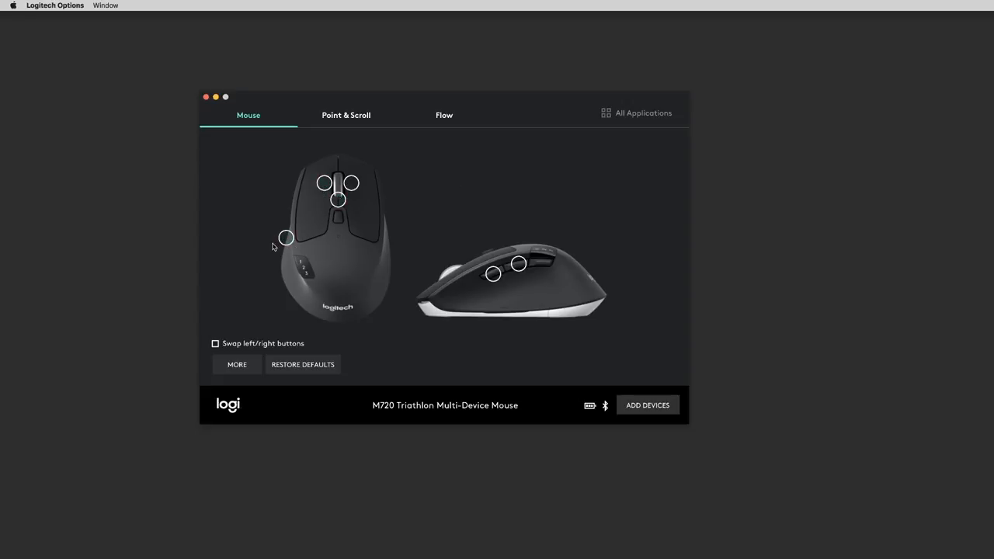
pyautogui.moveTo(612, 330)
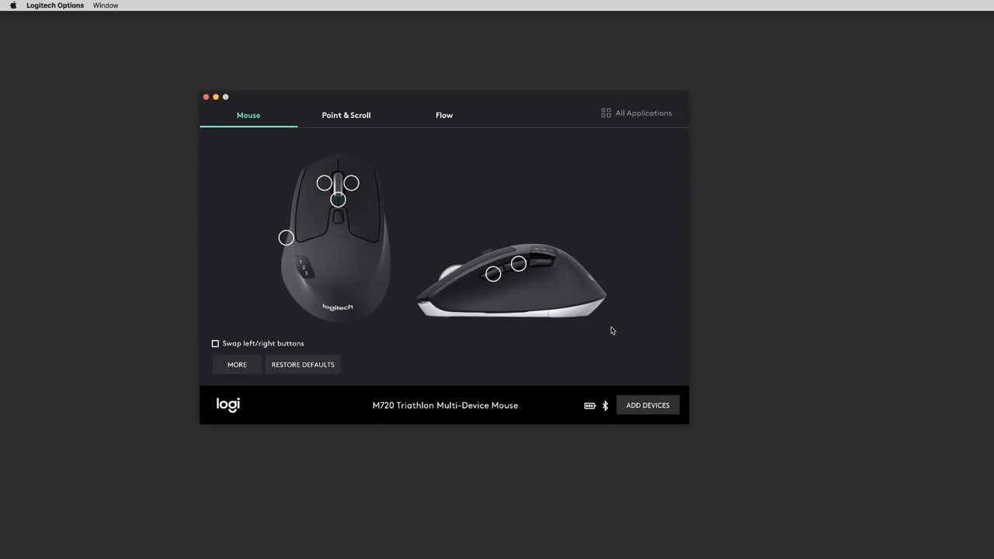
pyautogui.moveTo(492, 273)
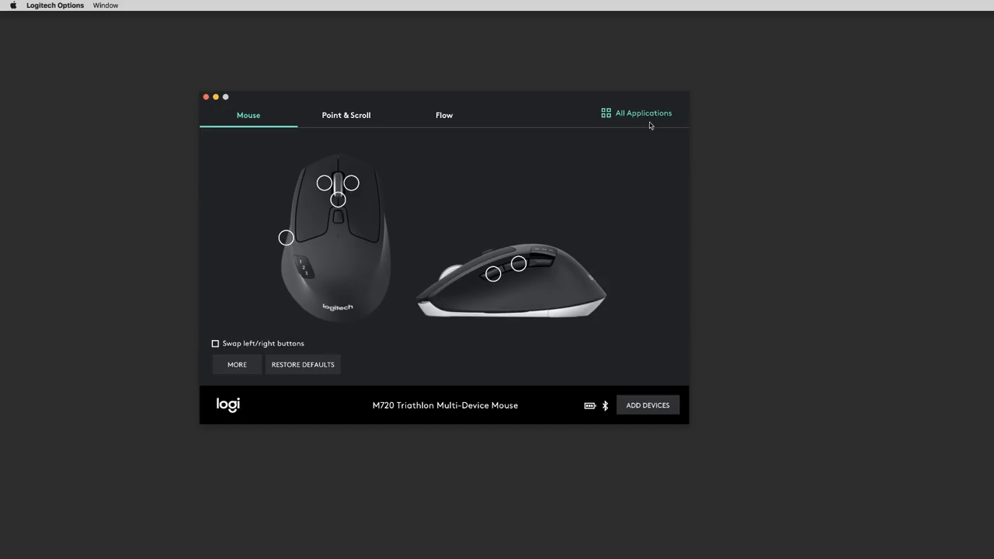
# Enable application-specific settings and add an Adobe Premiere Pro CC 2018 profile.
pyautogui.click(637, 111)
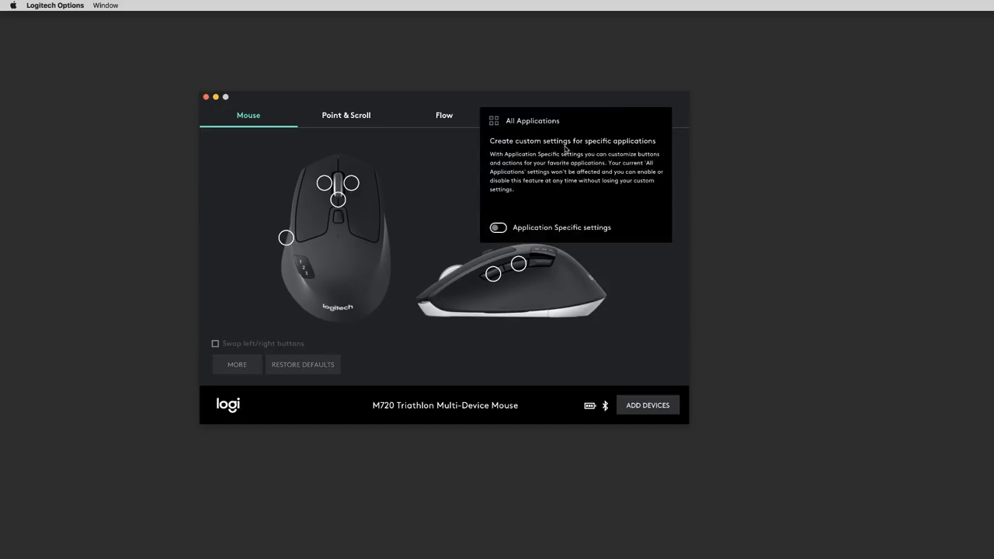
pyautogui.moveTo(541, 180)
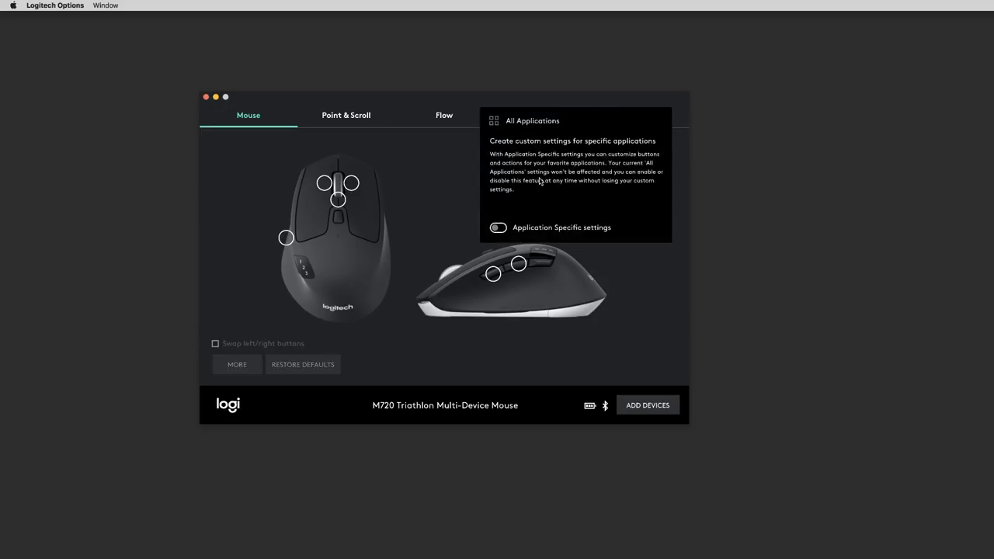
pyautogui.click(496, 227)
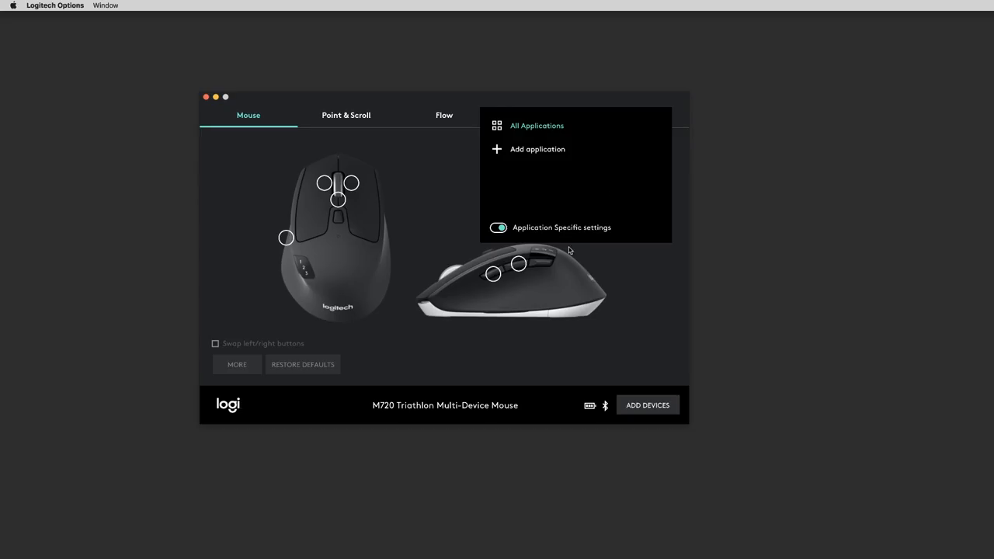
pyautogui.click(537, 149)
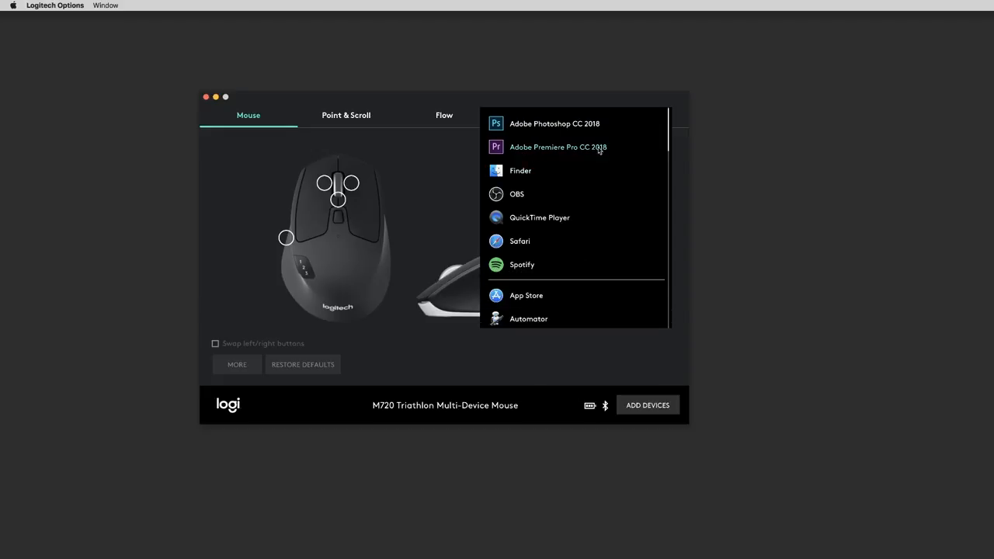
pyautogui.moveTo(544, 155)
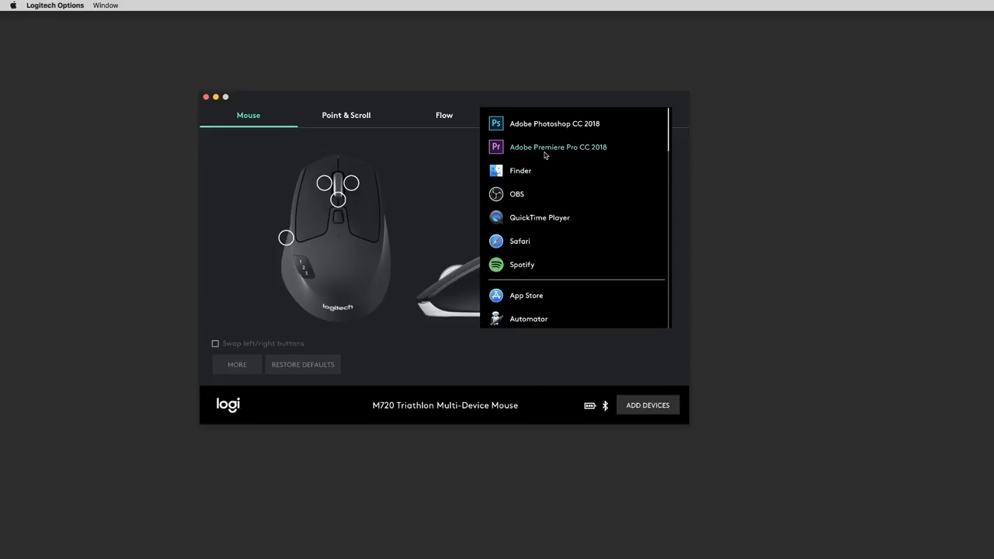
pyautogui.moveTo(569, 160)
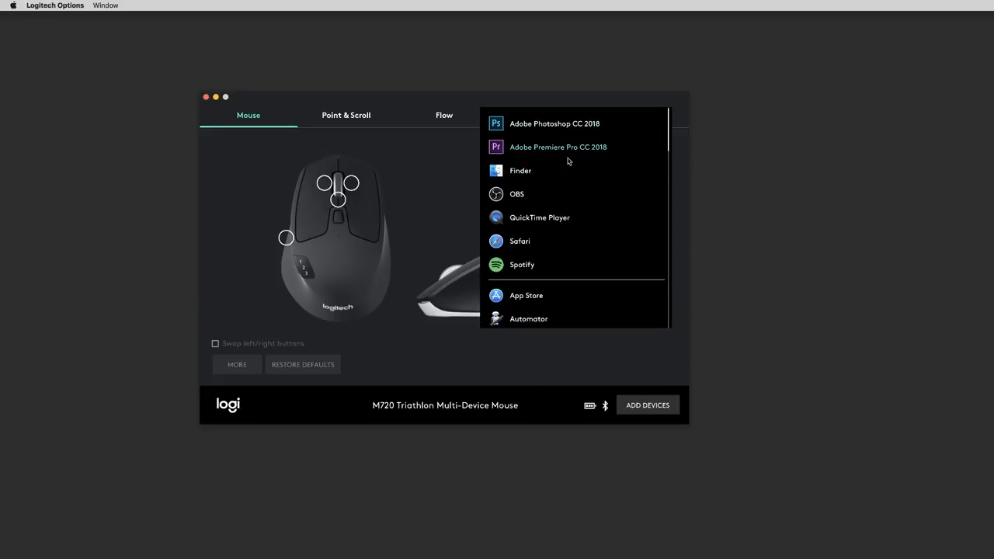
pyautogui.click(558, 146)
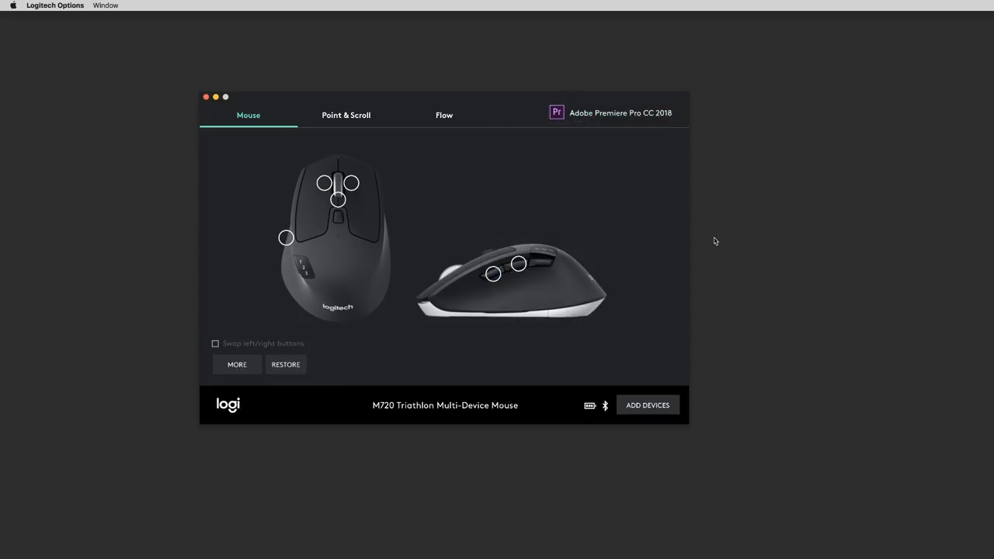
pyautogui.moveTo(515, 304)
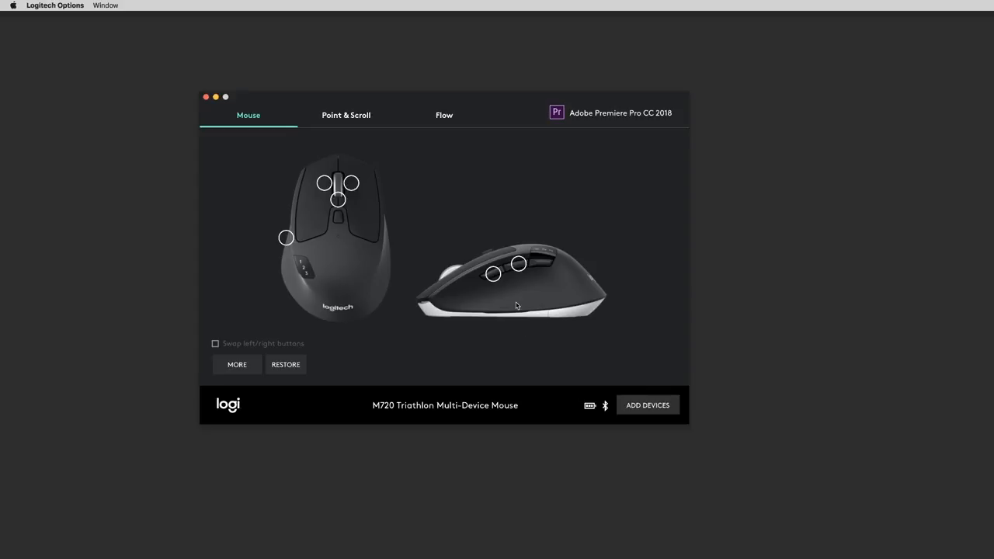
pyautogui.moveTo(516, 304)
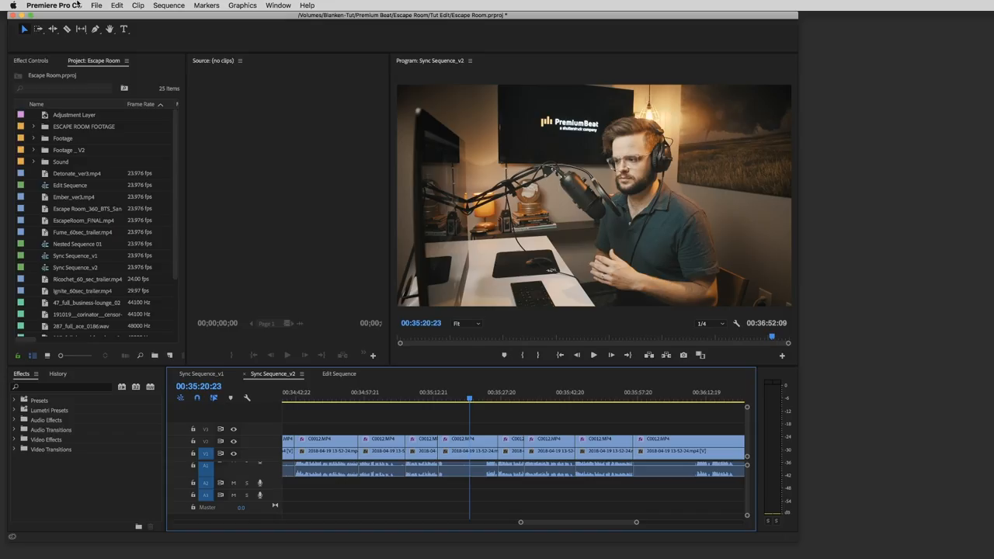
# Open Premiere Pro's Keyboard Shortcuts editor on the default layout.
pyautogui.click(53, 6)
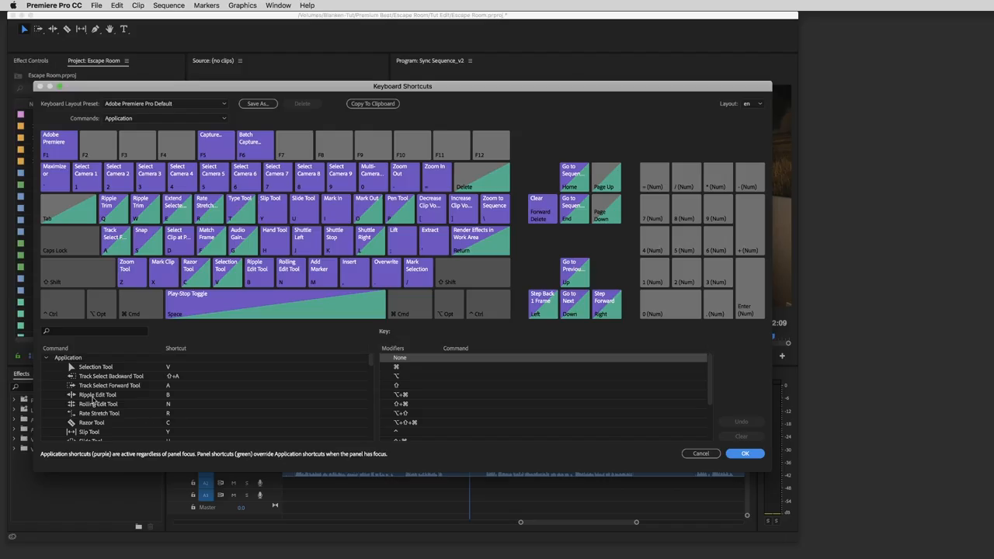
pyautogui.moveTo(138, 394)
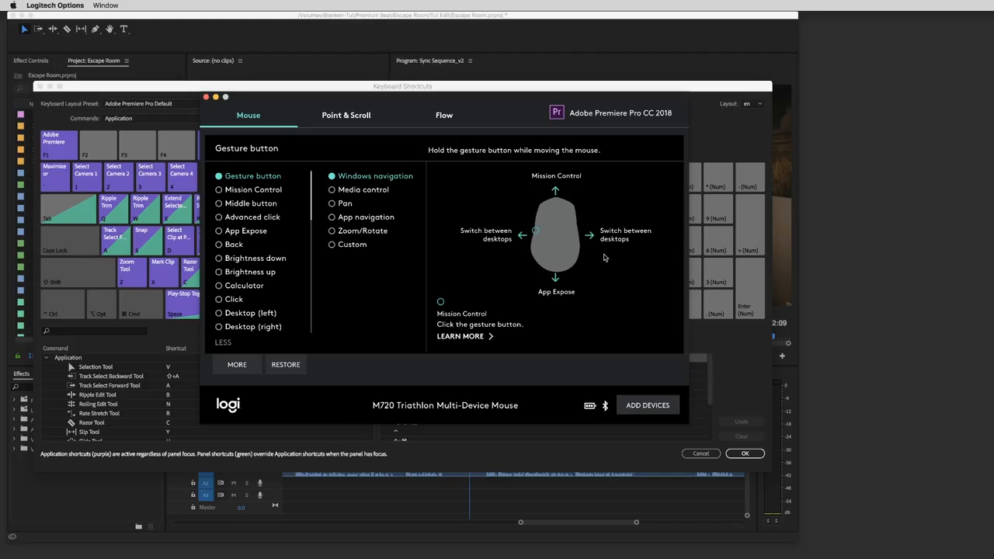
pyautogui.moveTo(606, 302)
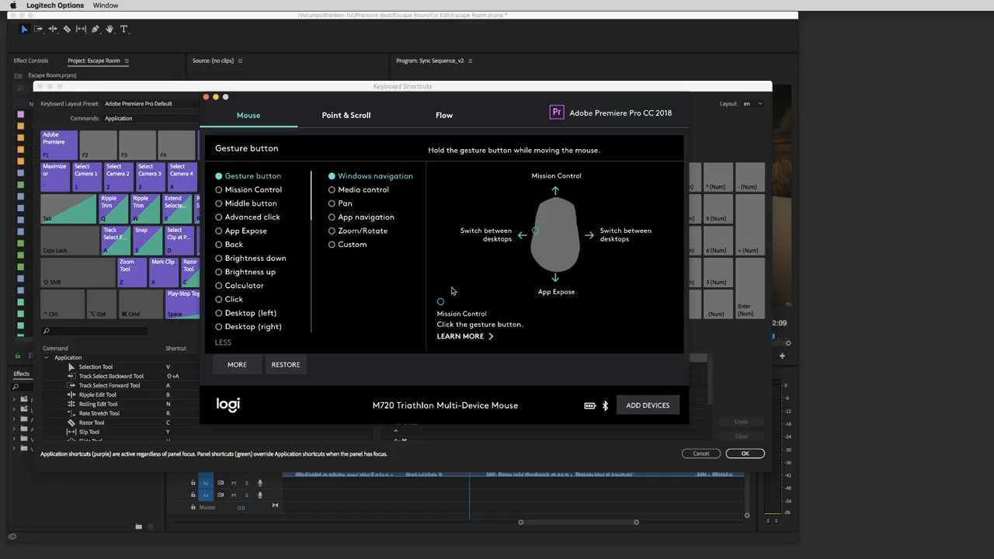
# Set the Premiere profile's gesture button to Custom gestures, all directions None.
pyautogui.click(333, 202)
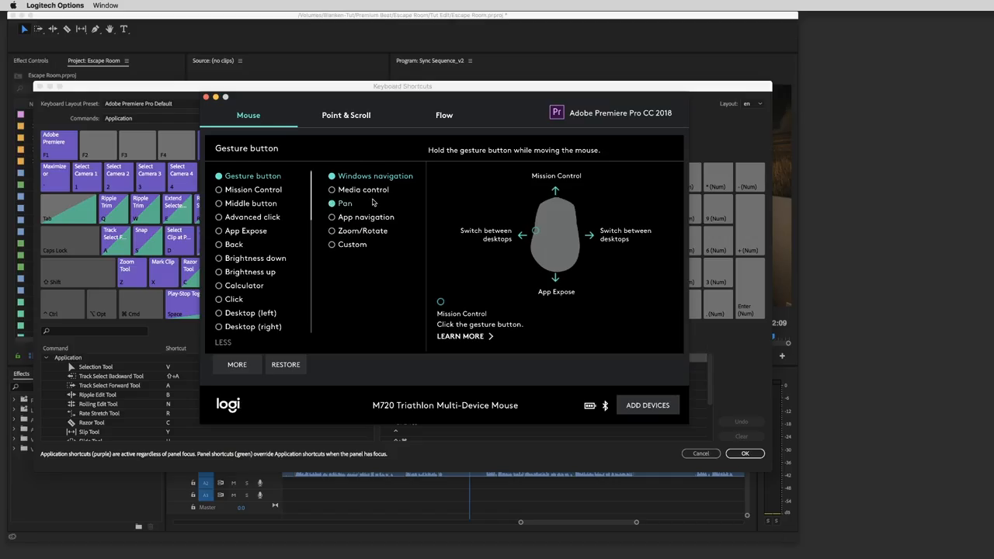
pyautogui.click(332, 244)
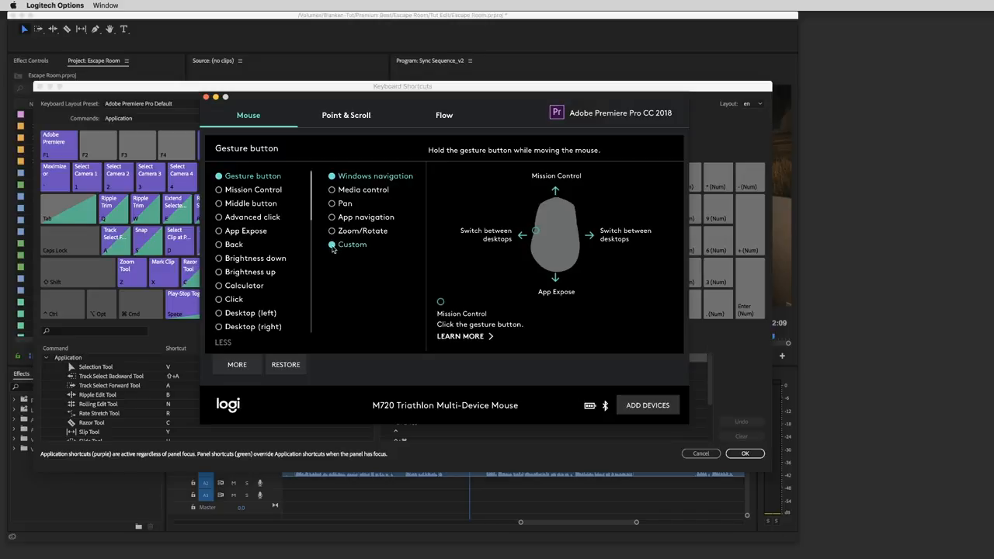
pyautogui.click(332, 244)
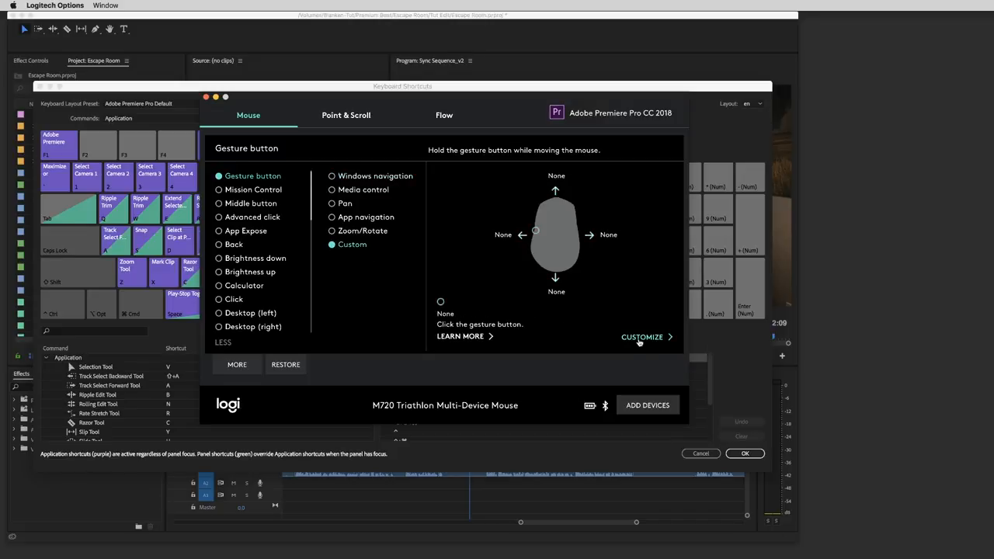
# Assign Keystroke assignment to the right gesture, review the down gesture, and finish customising.
pyautogui.click(643, 335)
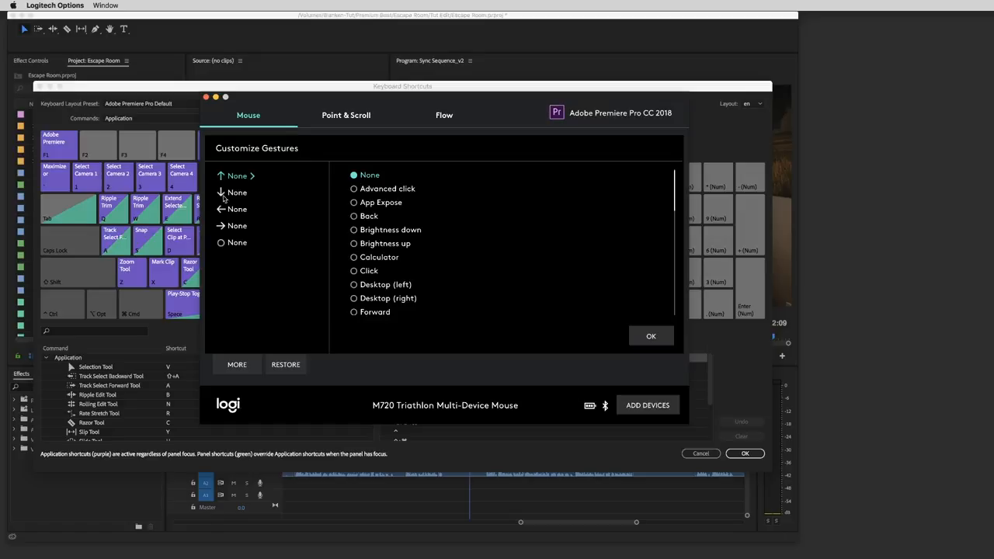
pyautogui.moveTo(239, 234)
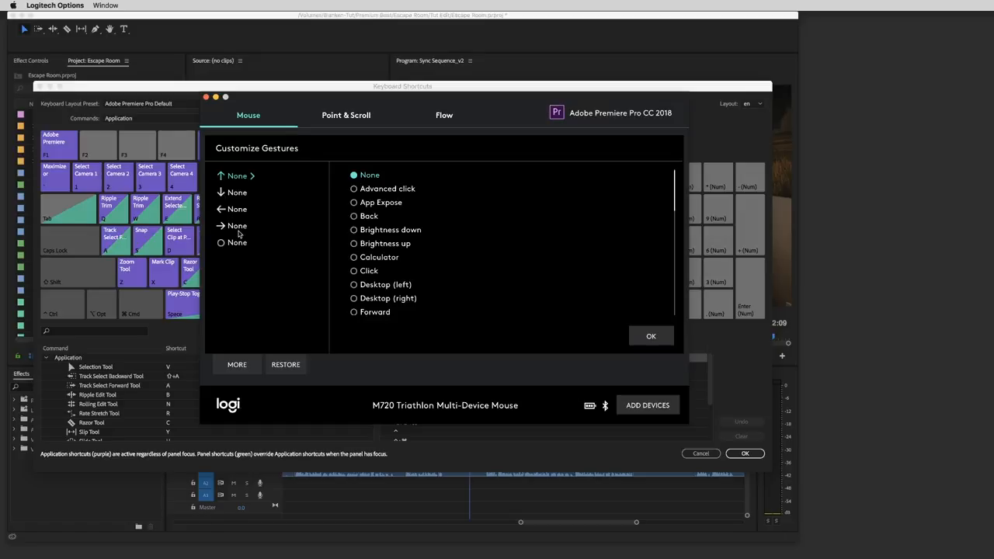
pyautogui.moveTo(239, 234)
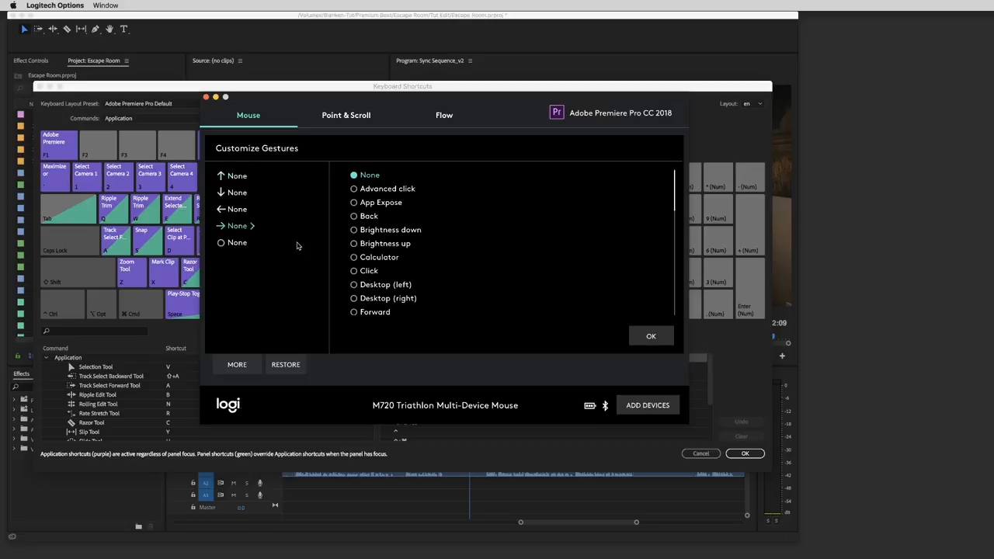
pyautogui.scroll(-3)
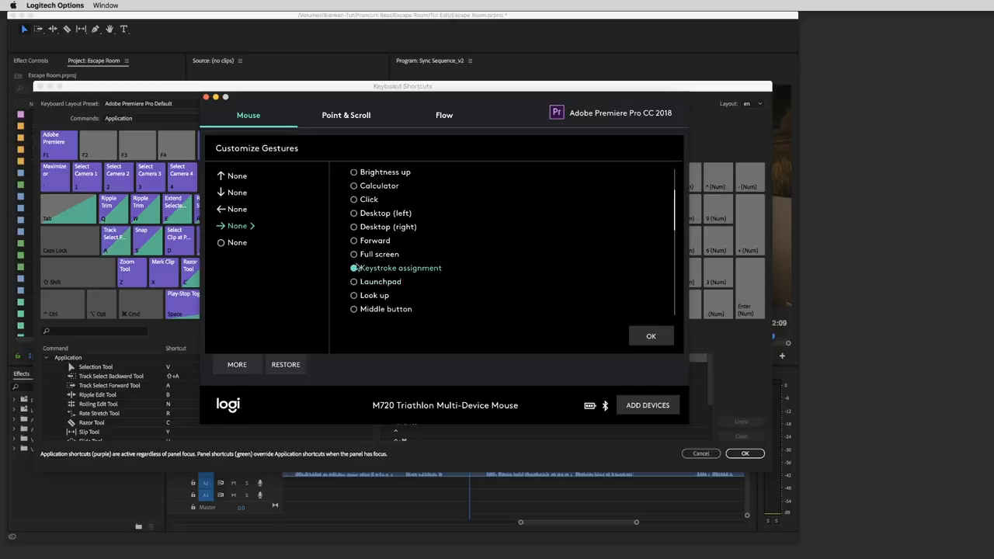
pyautogui.click(354, 267)
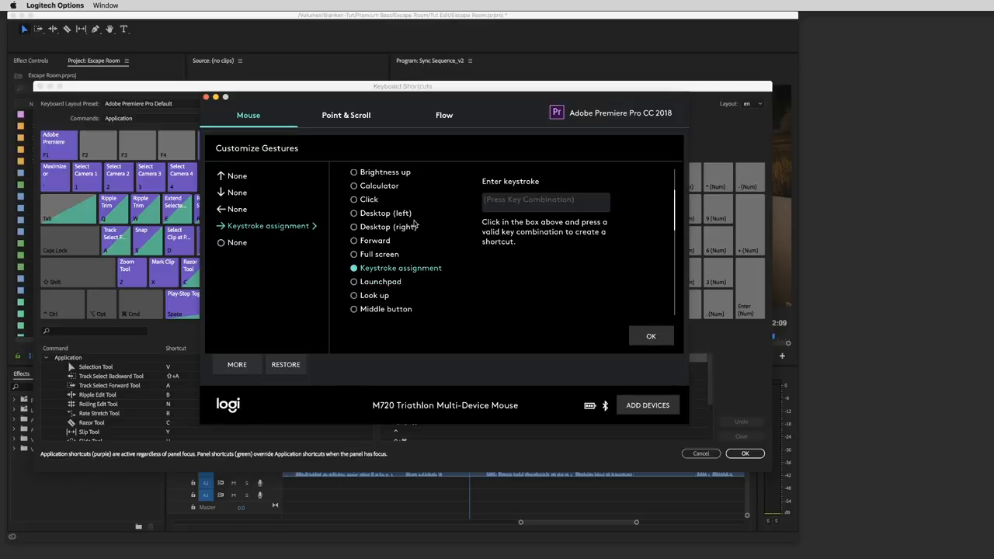
pyautogui.click(236, 192)
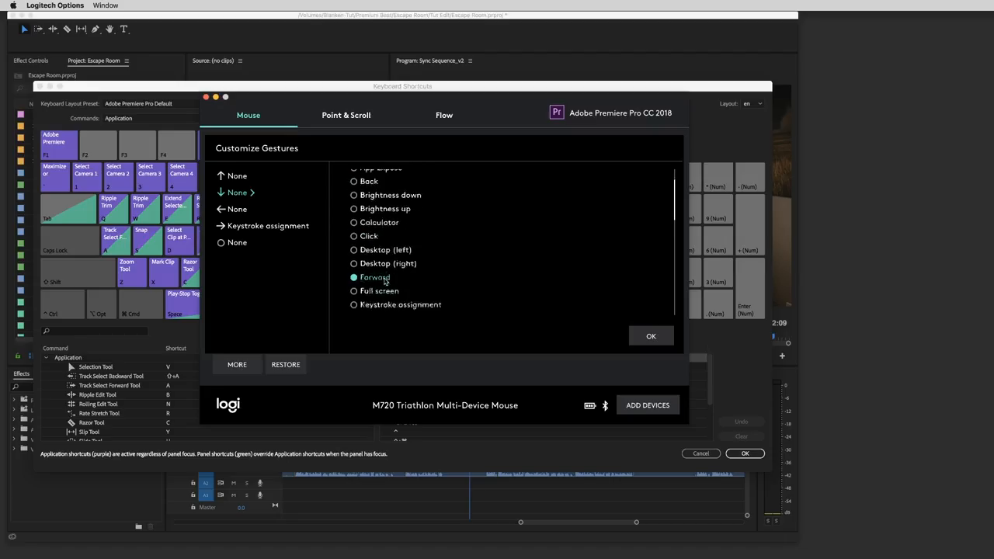
pyautogui.scroll(-3)
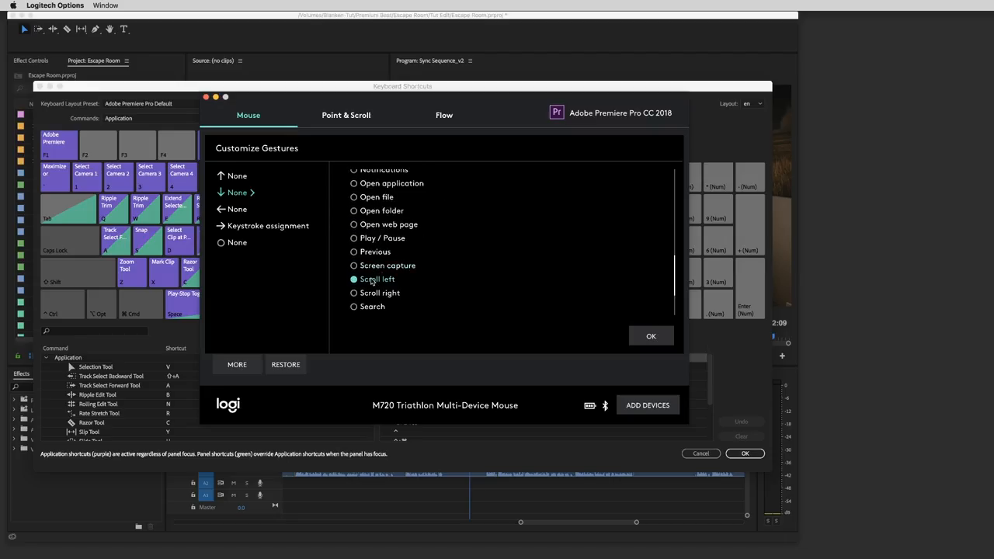
pyautogui.click(354, 238)
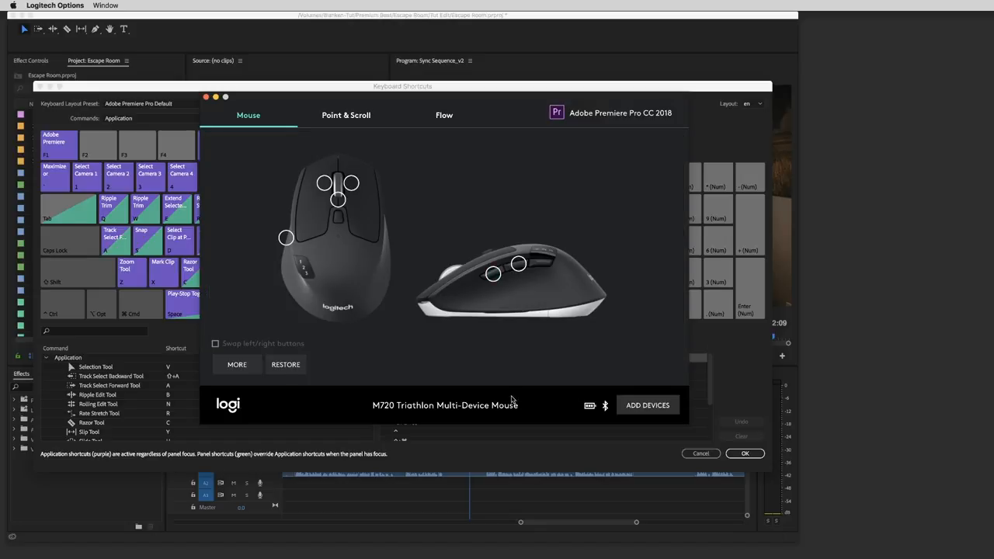
# Set the forward side button to Keystroke assignment in the Premiere profile.
pyautogui.click(518, 264)
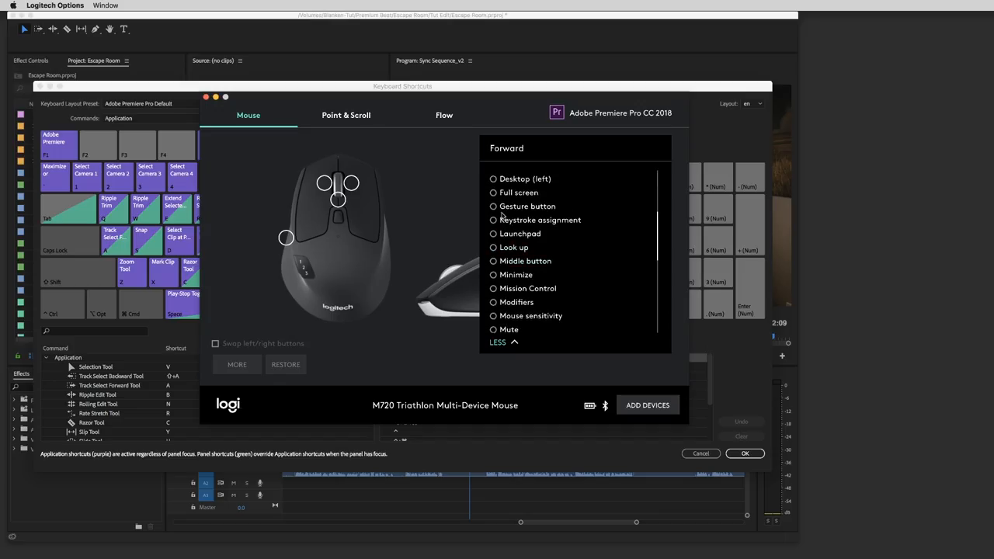
pyautogui.click(494, 221)
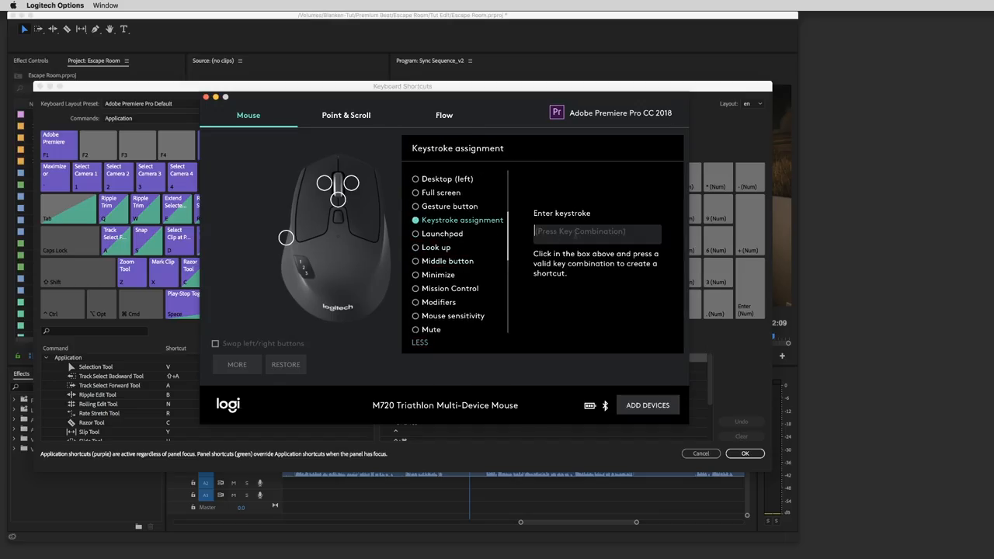